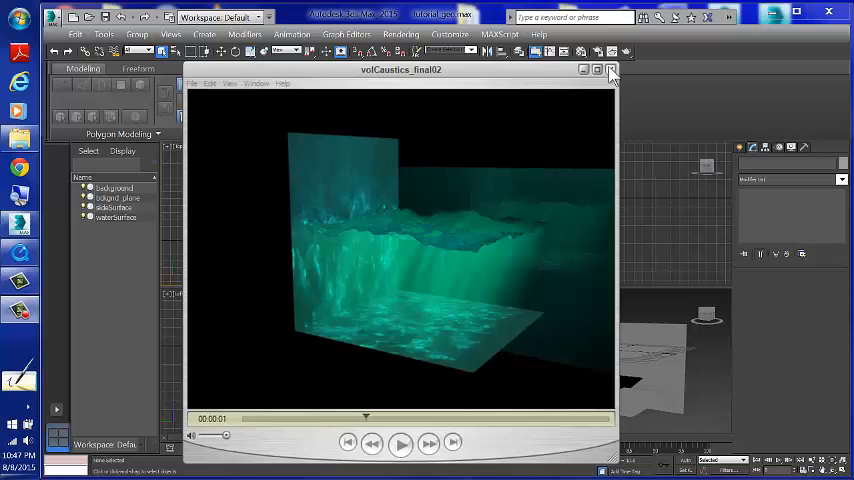
Step: Close the volCaustics_final02 preview movie to return to the viewports
{"action": "left_click", "coordinate": [610, 70]}
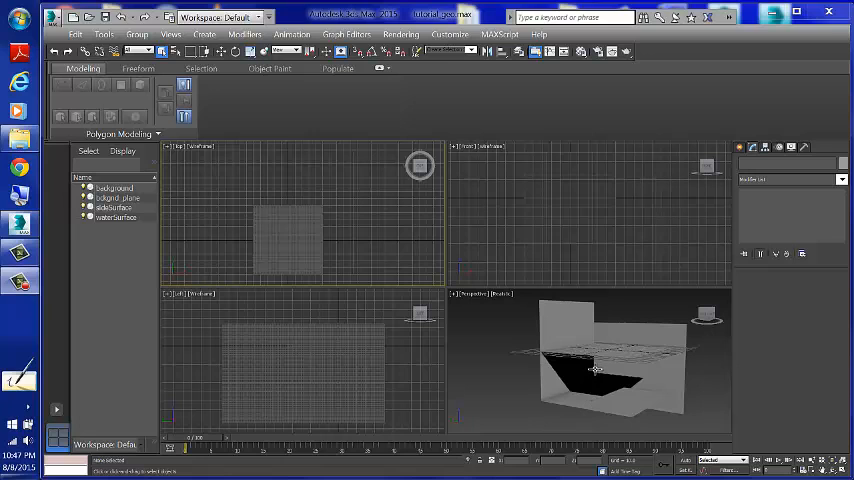
Step: Inspect background, waterSurface and bckgrnd_plane in the Scene Explorer, then hide the background
{"action": "left_click", "coordinate": [114, 188]}
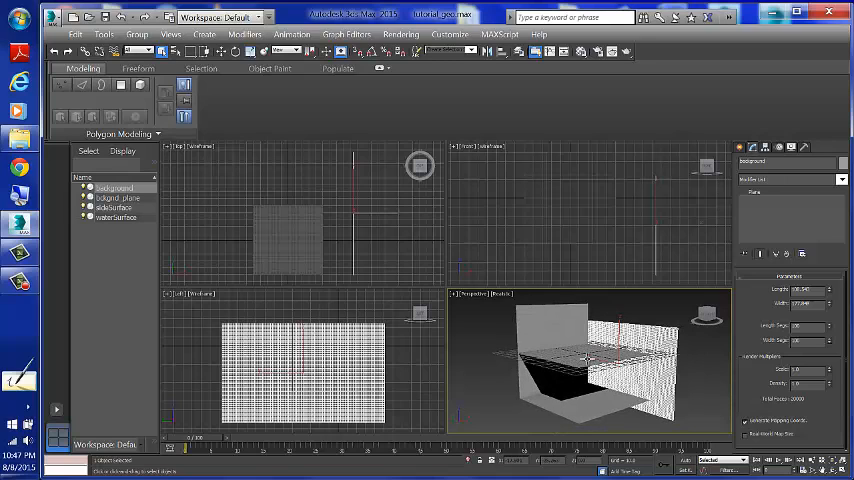
{"action": "left_click", "coordinate": [114, 218]}
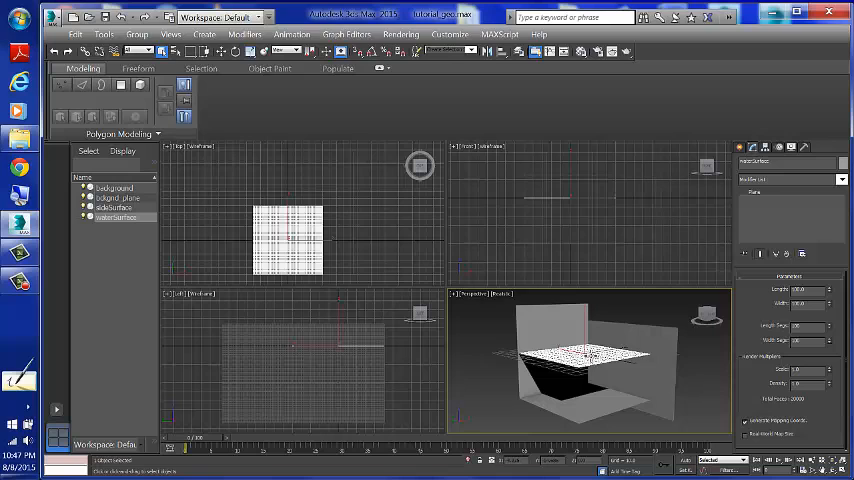
{"action": "left_click", "coordinate": [116, 197]}
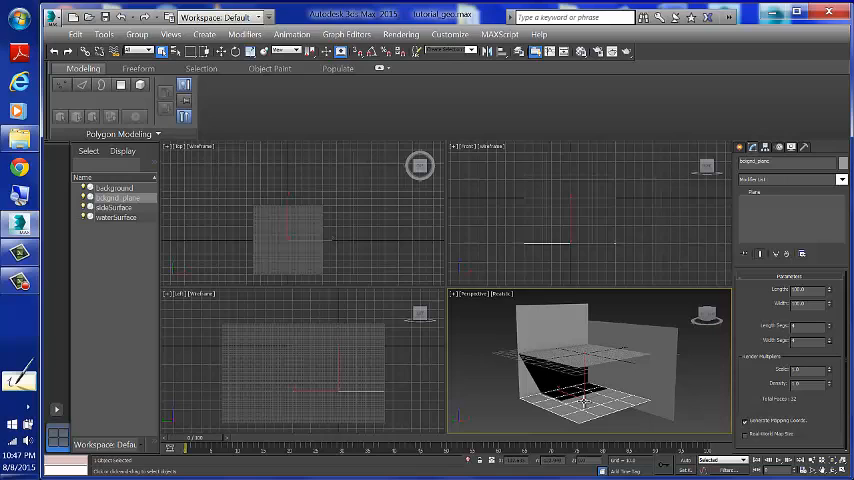
{"action": "left_click", "coordinate": [114, 207]}
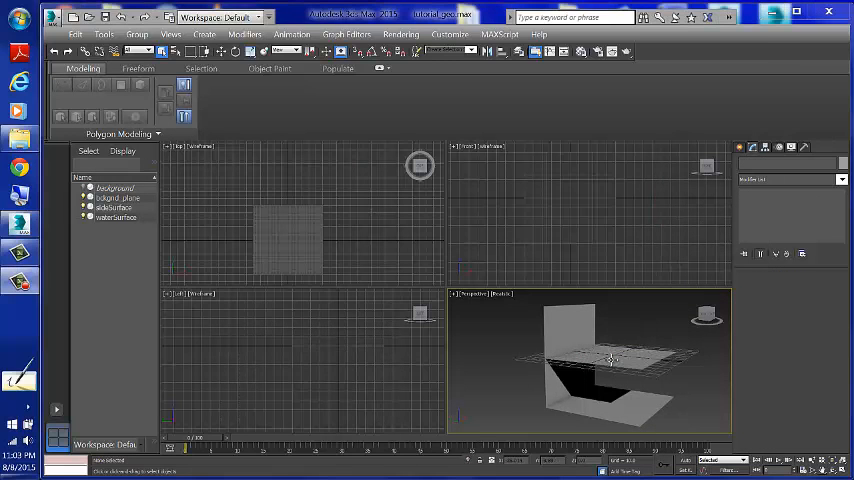
{"action": "left_click", "coordinate": [114, 218]}
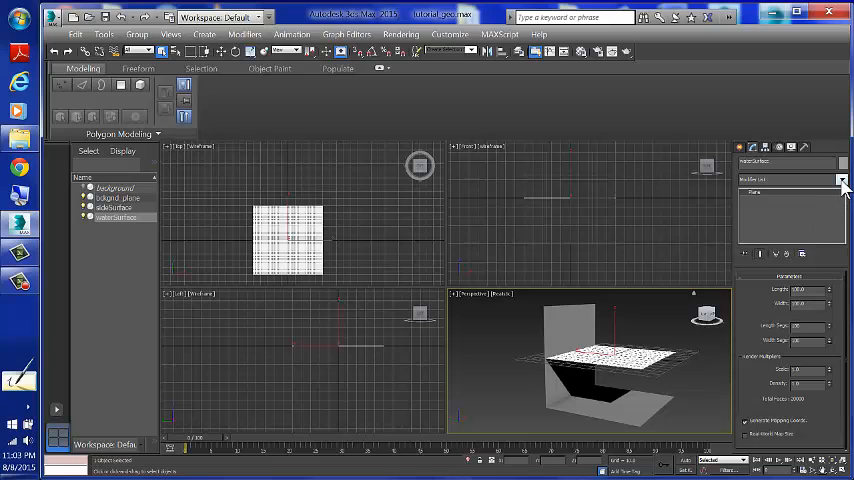
{"action": "left_click", "coordinate": [843, 180]}
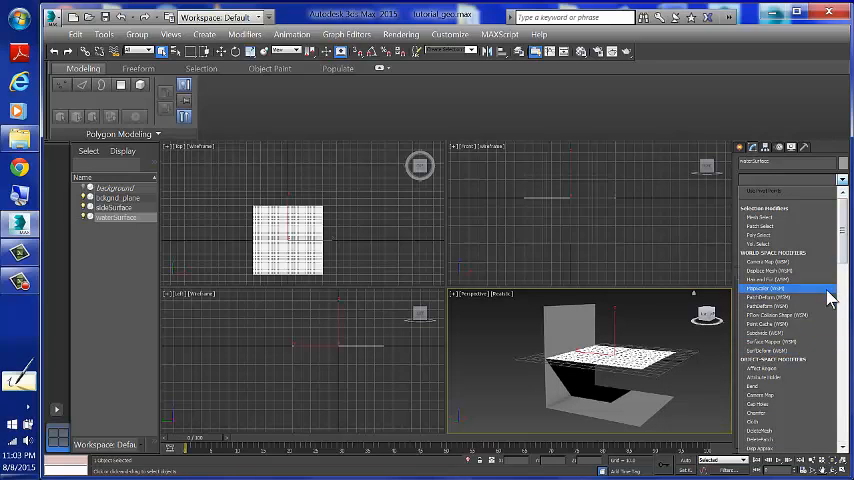
{"action": "scroll", "scroll_direction": "down", "scroll_amount": 3}
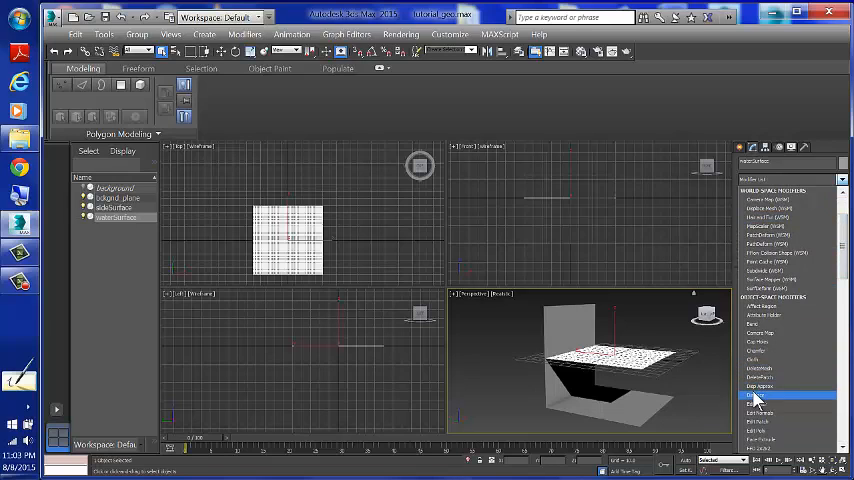
{"action": "left_click", "coordinate": [762, 400]}
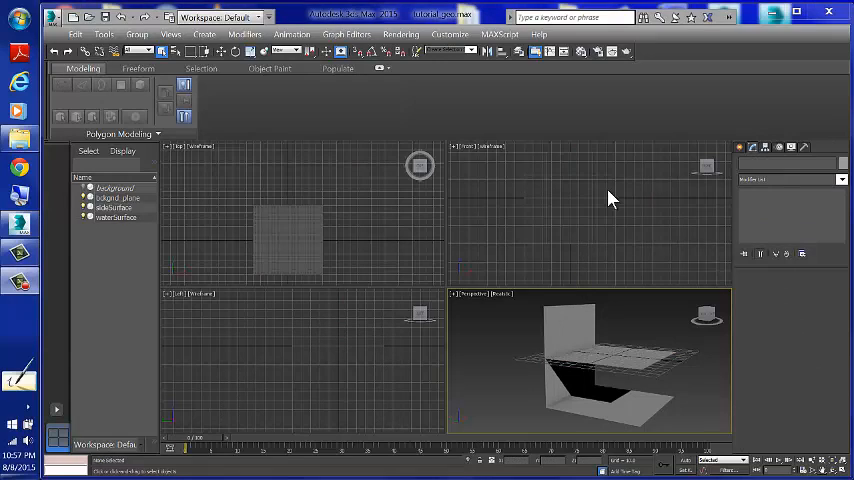
{"action": "mouse_move", "coordinate": [597, 52]}
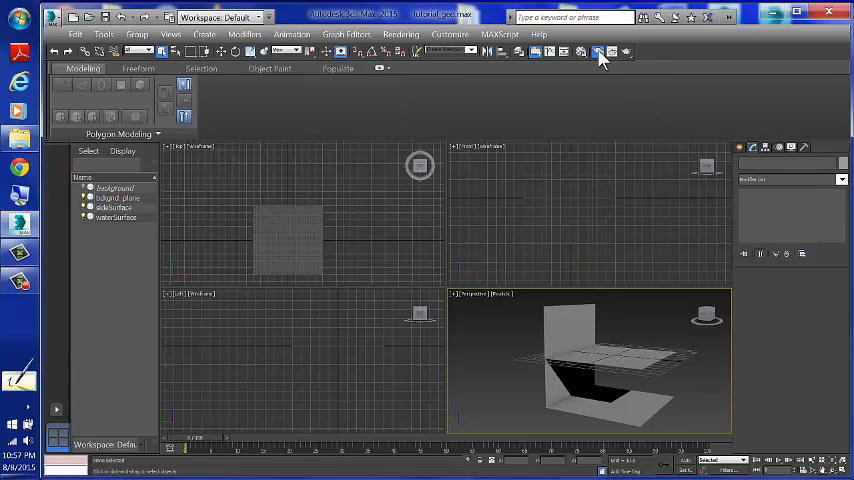
Step: Assign NVIDIA mental ray as production renderer and show Caustics & Photon Mapping settings
{"action": "left_click", "coordinate": [598, 52]}
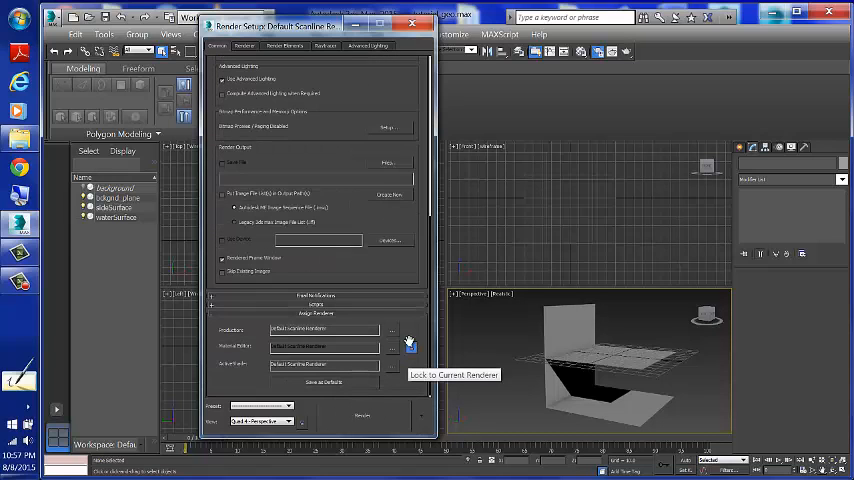
{"action": "left_click", "coordinate": [393, 329]}
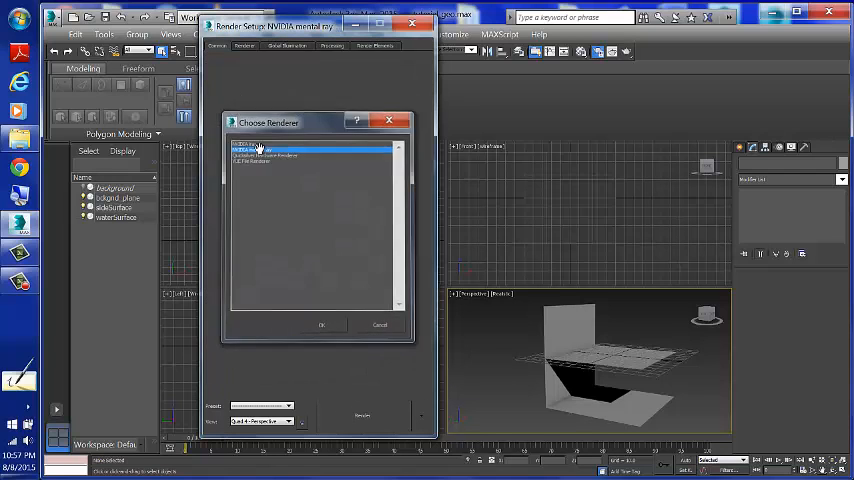
{"action": "left_click", "coordinate": [322, 324]}
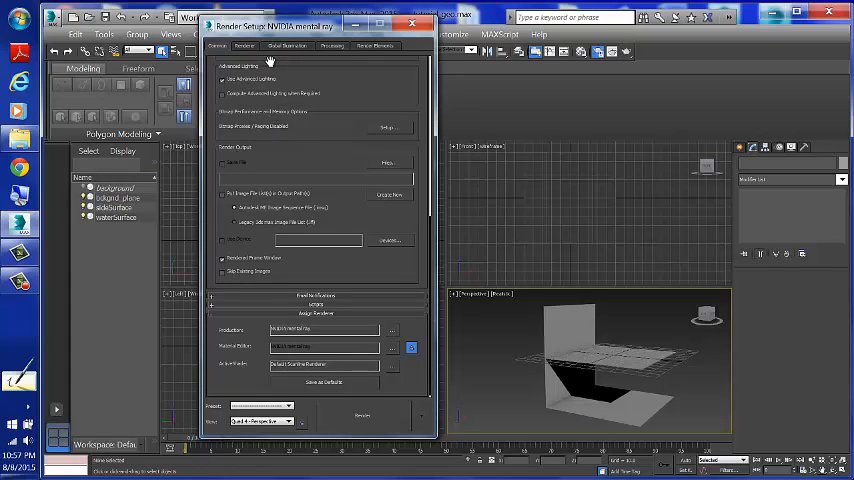
{"action": "left_click", "coordinate": [285, 47]}
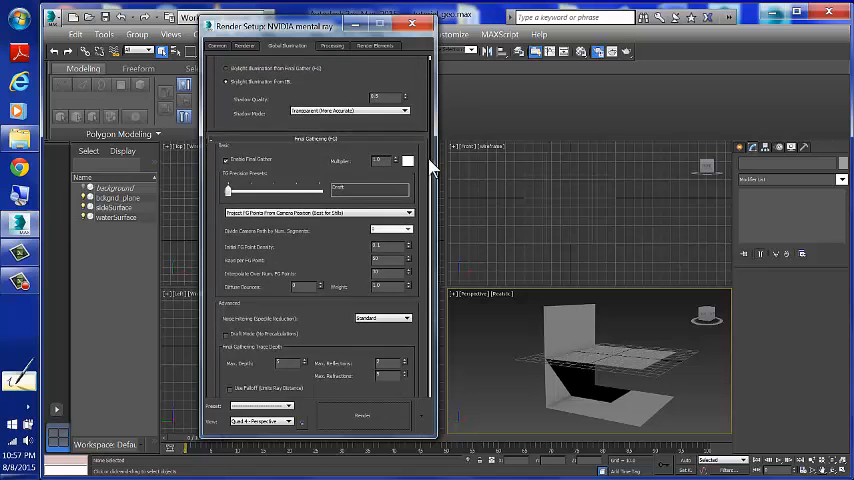
{"action": "scroll", "scroll_direction": "down", "scroll_amount": 3}
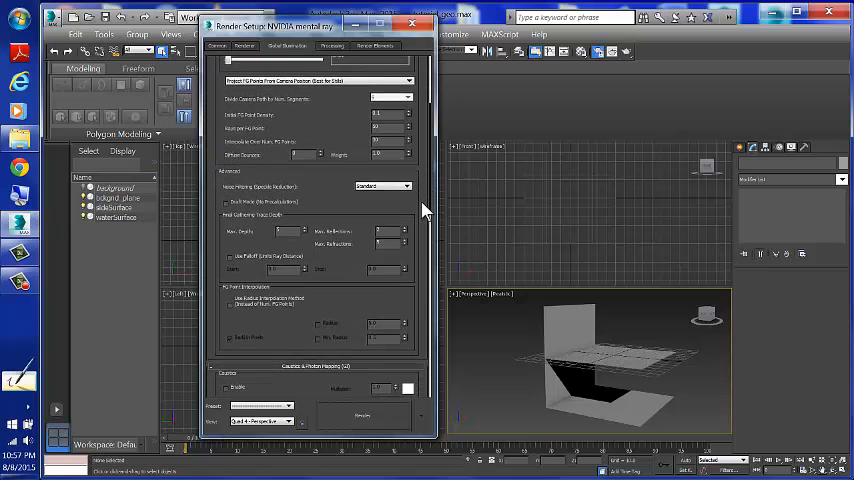
{"action": "scroll", "scroll_direction": "down", "scroll_amount": 3}
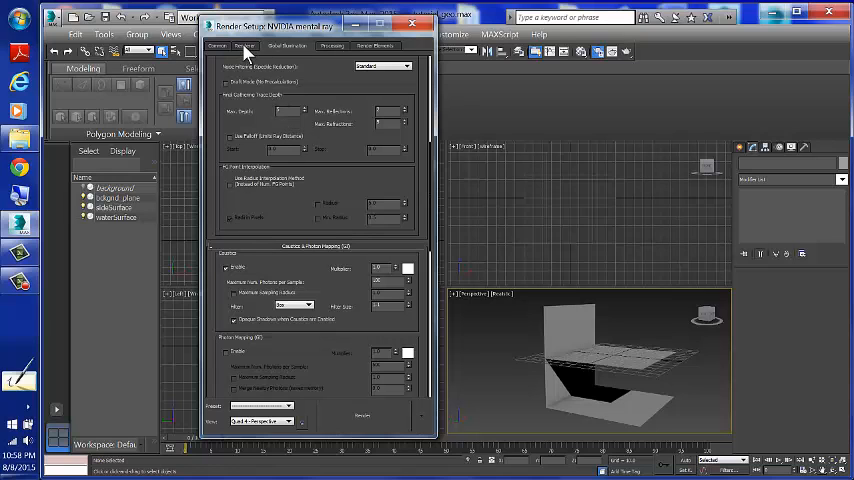
Step: Tick Use Autovolume under the Renderer tab's Ray Tracing settings
{"action": "left_click", "coordinate": [246, 46]}
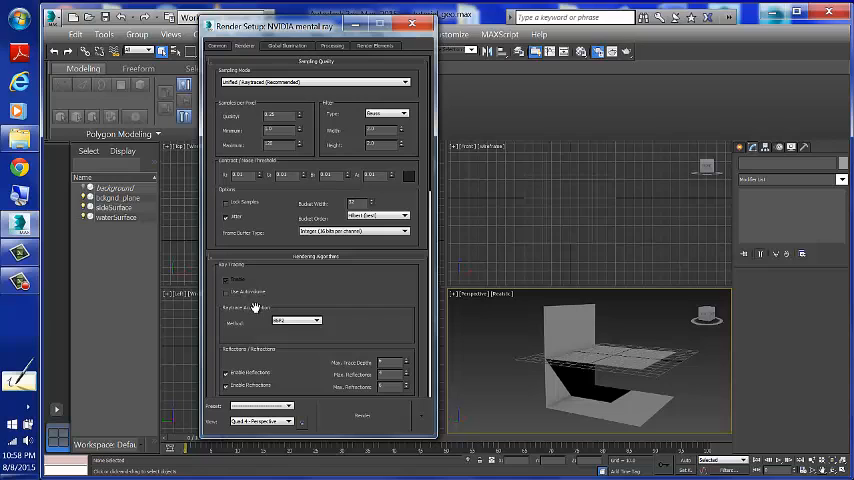
{"action": "mouse_move", "coordinate": [240, 302]}
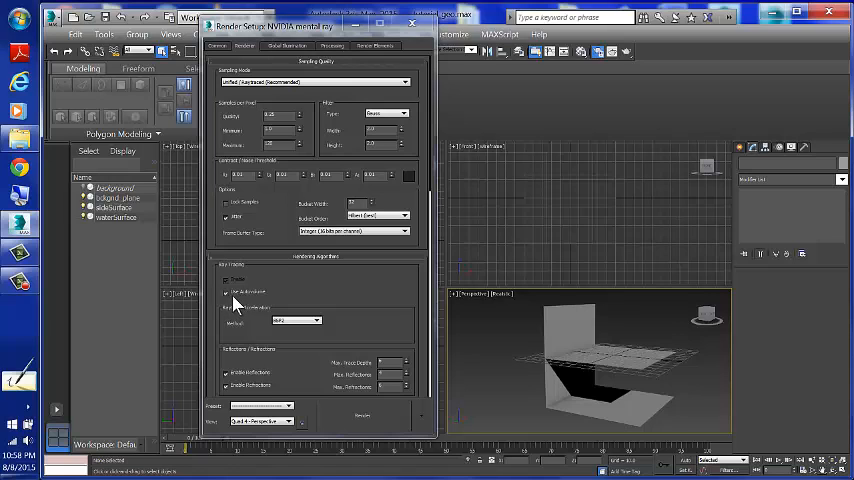
{"action": "mouse_move", "coordinate": [237, 303]}
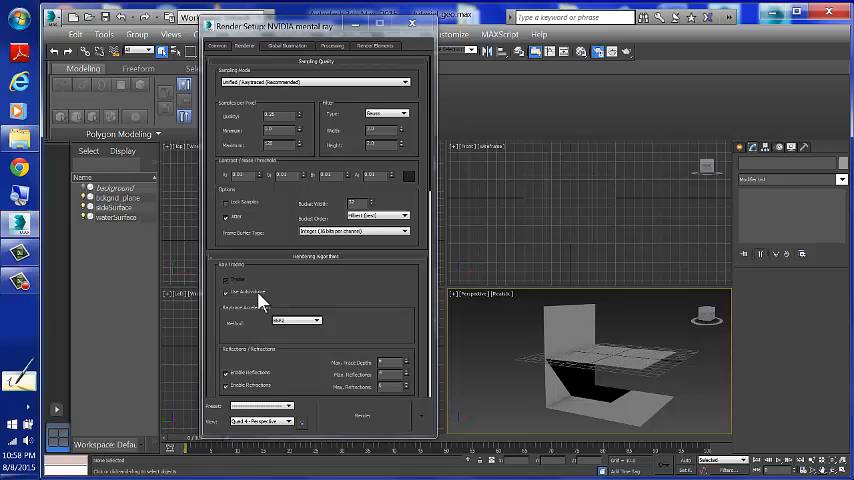
{"action": "left_click", "coordinate": [411, 23]}
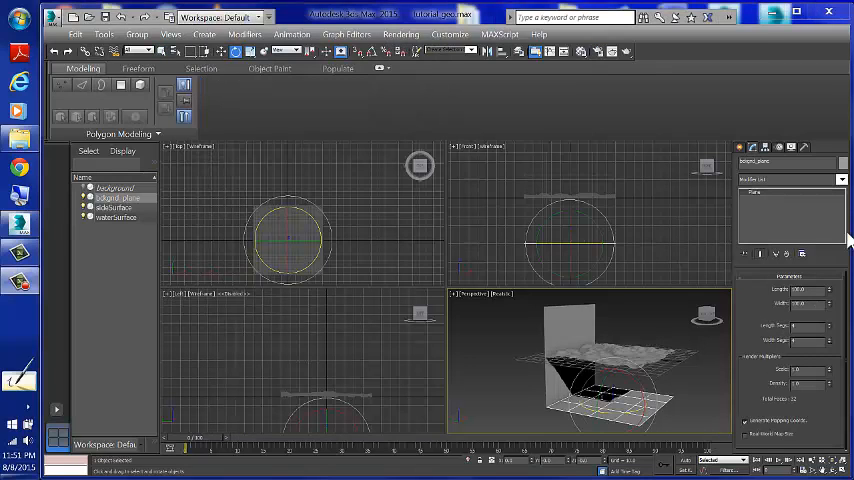
{"action": "mouse_move", "coordinate": [768, 117]}
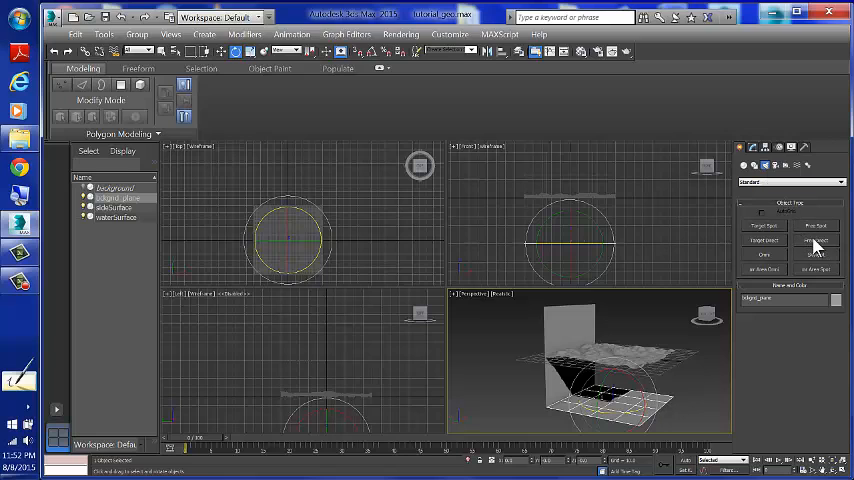
Step: Place a Free Direct light FDirect001 in the Top viewport and open its Decay Type options
{"action": "left_click", "coordinate": [816, 240]}
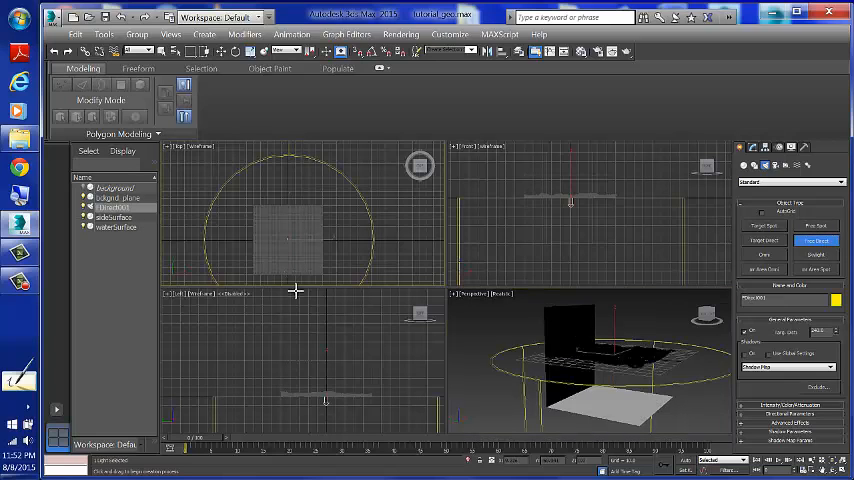
{"action": "mouse_move", "coordinate": [335, 372]}
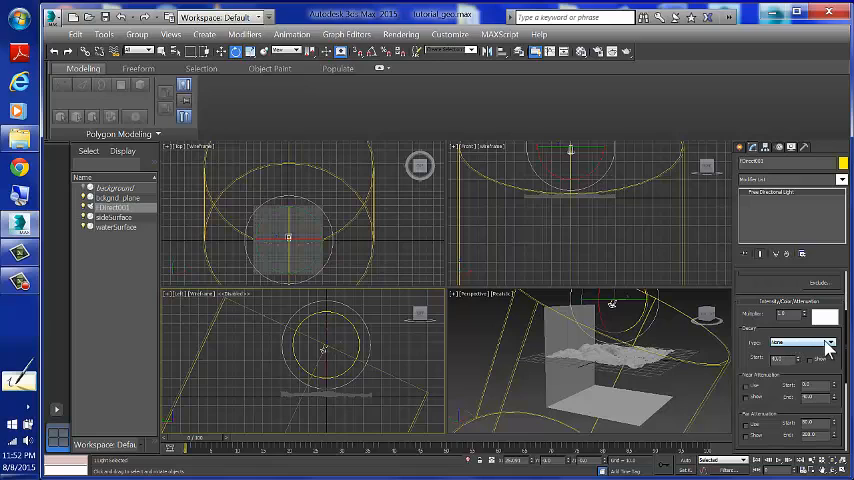
{"action": "left_click", "coordinate": [830, 342]}
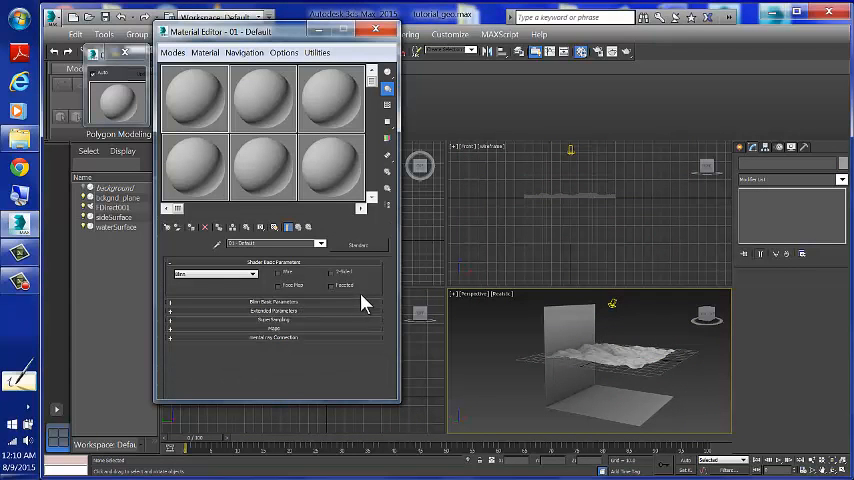
{"action": "mouse_move", "coordinate": [361, 253]}
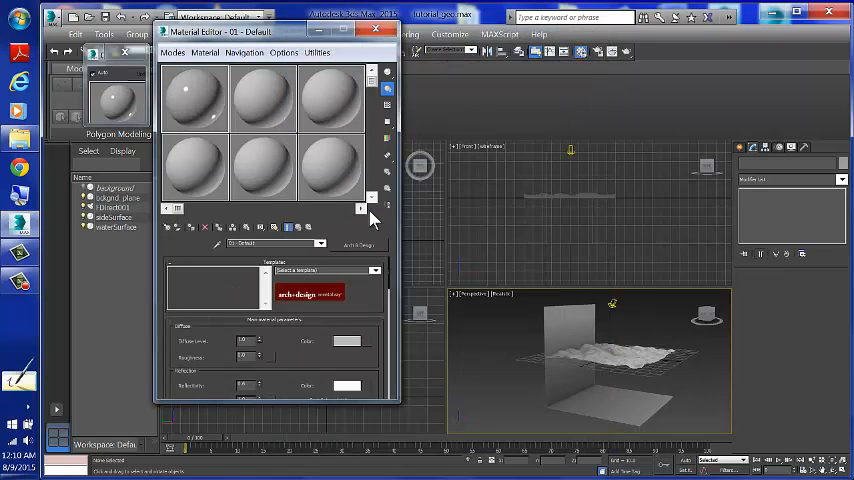
{"action": "mouse_move", "coordinate": [386, 390]}
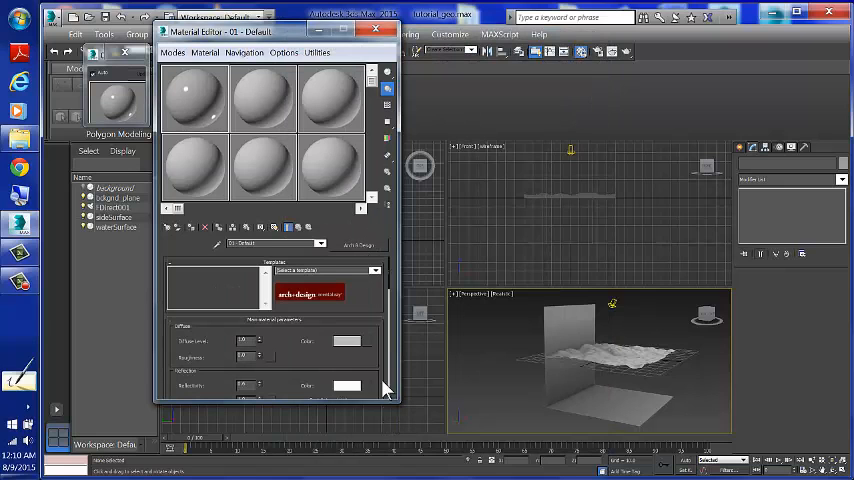
{"action": "mouse_move", "coordinate": [388, 298]}
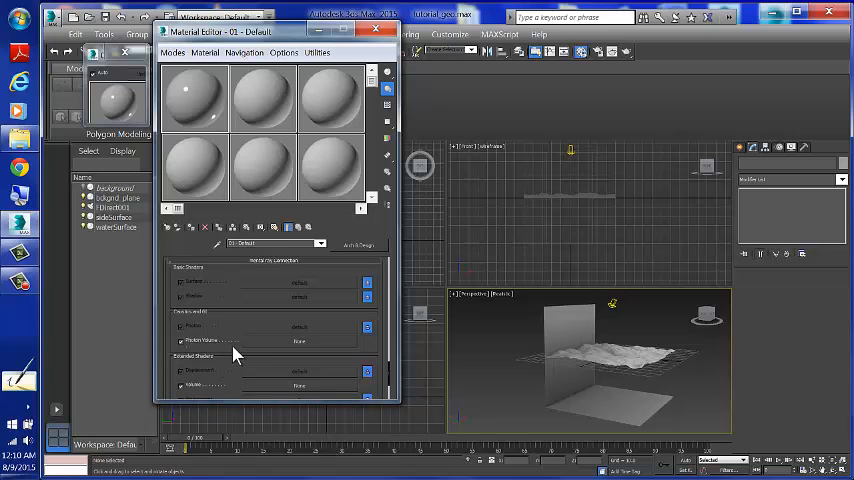
{"action": "mouse_move", "coordinate": [240, 344]}
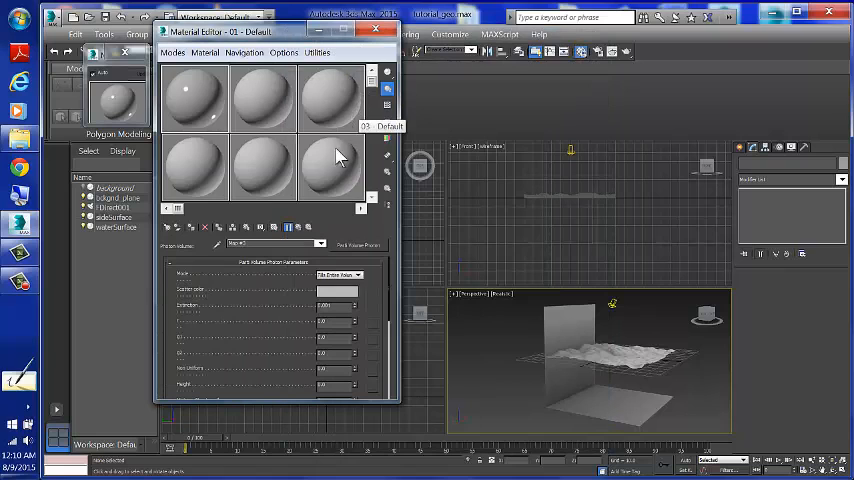
{"action": "mouse_move", "coordinate": [275, 297]}
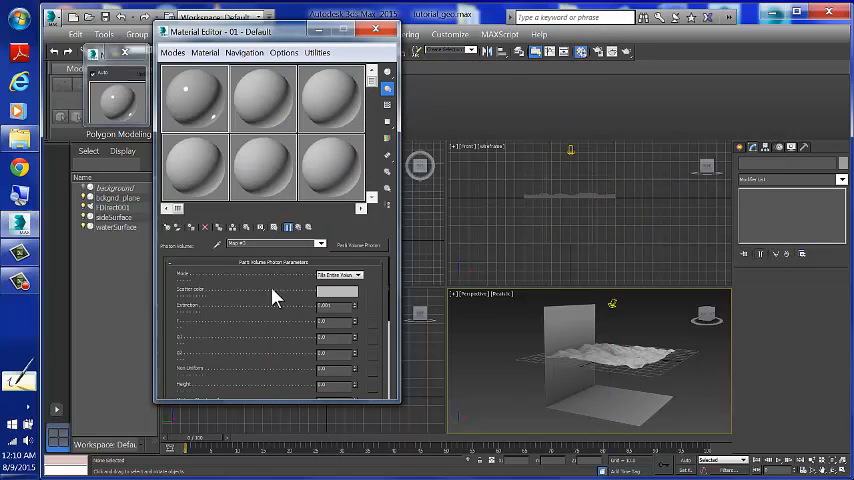
Step: Edit the Extinction value of the Parti Volume Photon shader on the Arch & Design material
{"action": "left_click", "coordinate": [335, 305]}
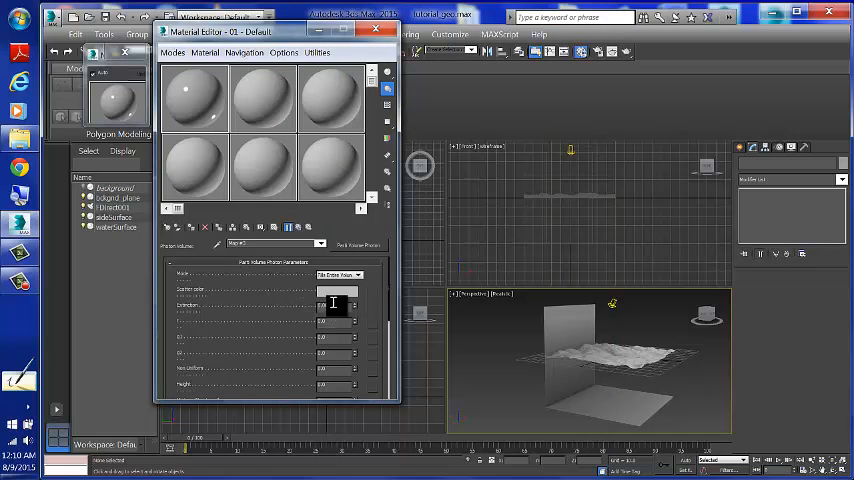
{"action": "left_click", "coordinate": [330, 306]}
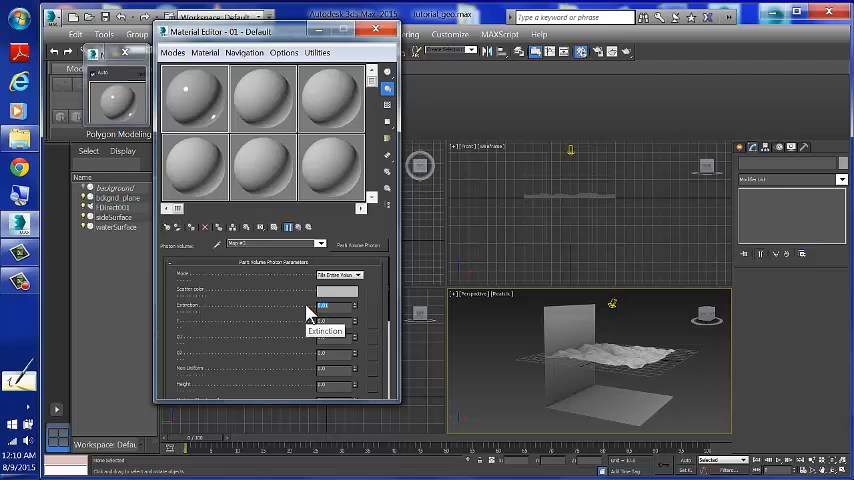
{"action": "mouse_move", "coordinate": [325, 290]}
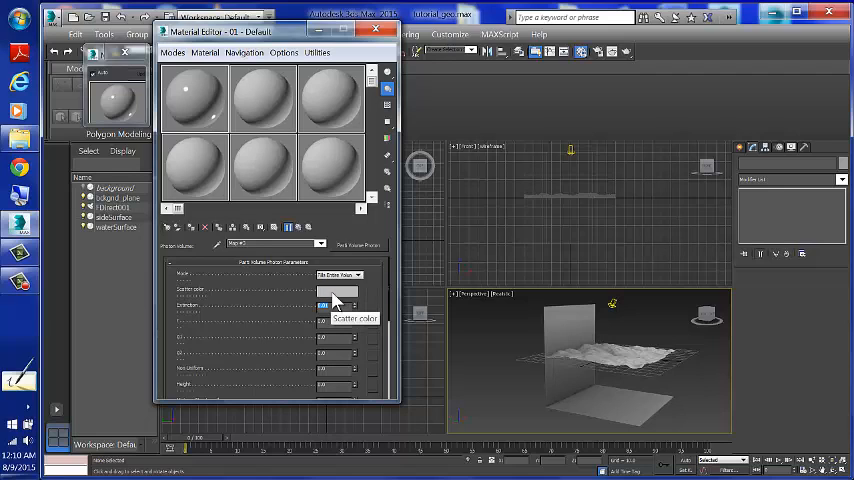
{"action": "mouse_move", "coordinate": [305, 238]}
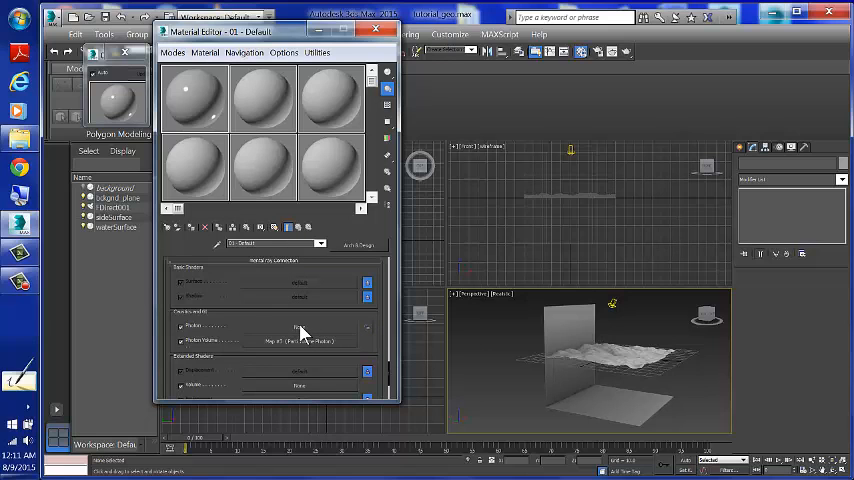
{"action": "mouse_move", "coordinate": [305, 337]}
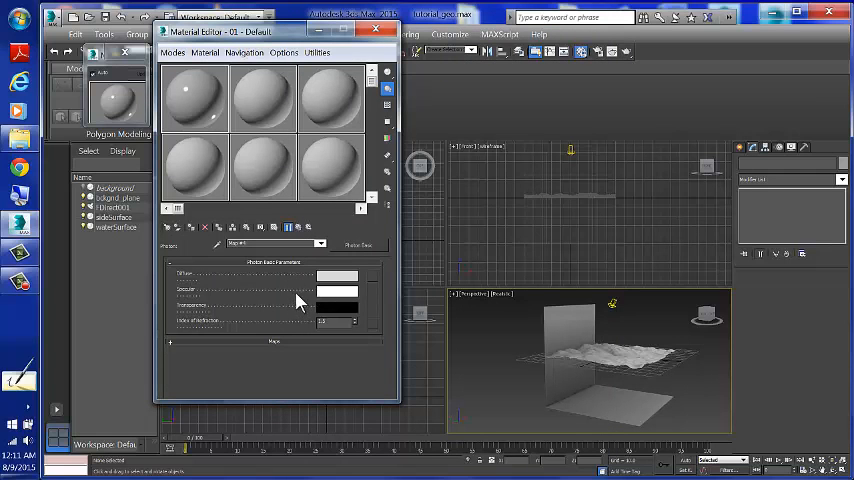
Step: Set Photon Basic diffuse to black, specular to cyan, and transparency to white
{"action": "left_click", "coordinate": [352, 275]}
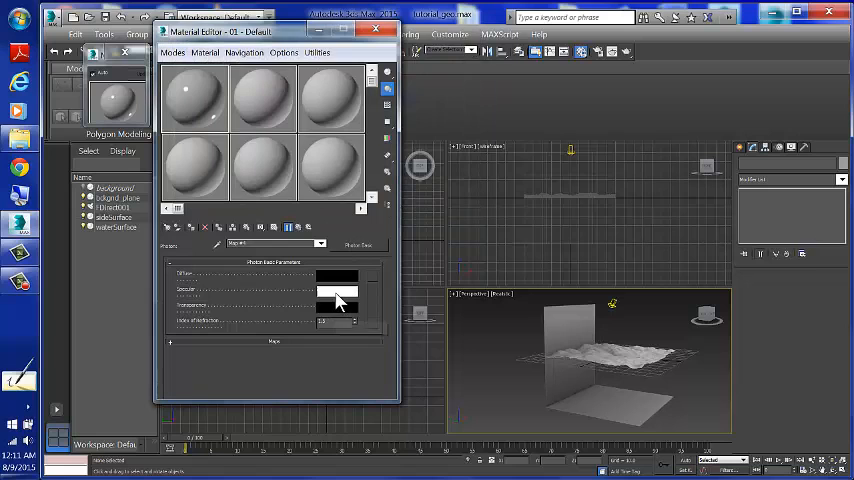
{"action": "left_click", "coordinate": [337, 291]}
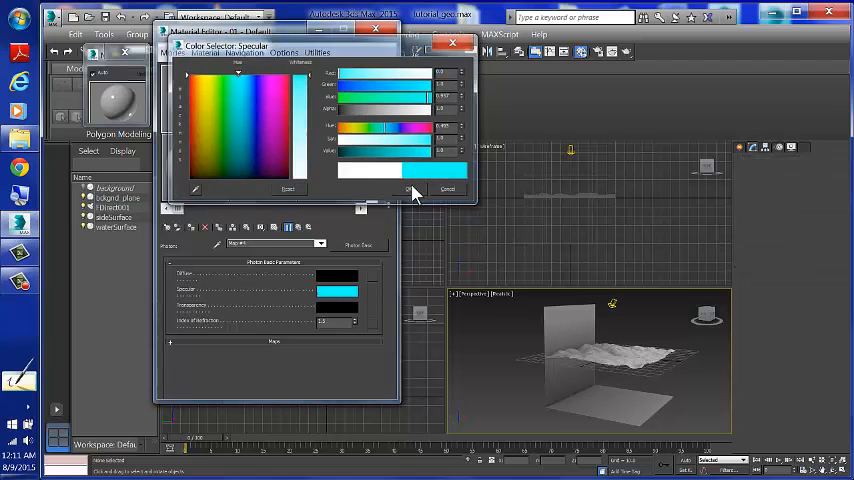
{"action": "left_click", "coordinate": [447, 189]}
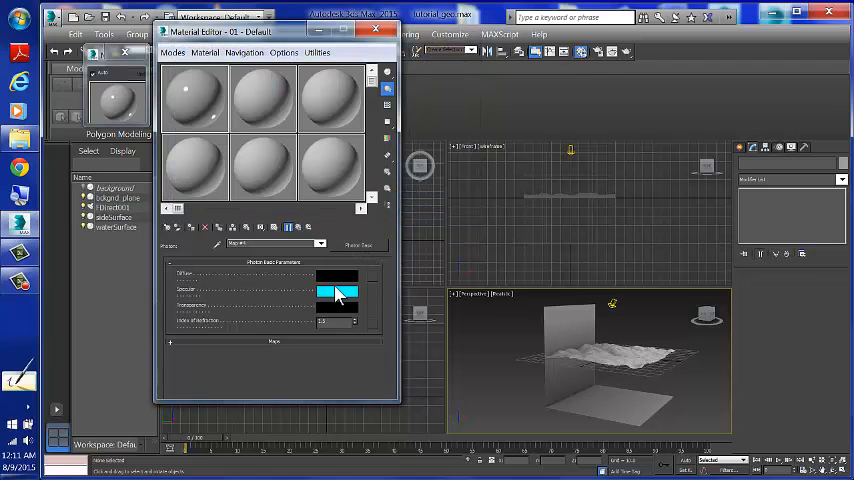
{"action": "left_click", "coordinate": [338, 307]}
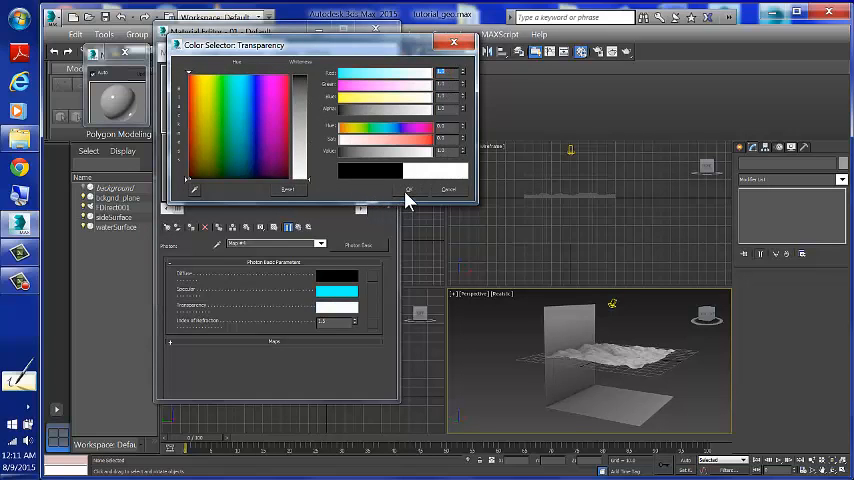
{"action": "left_click", "coordinate": [408, 190]}
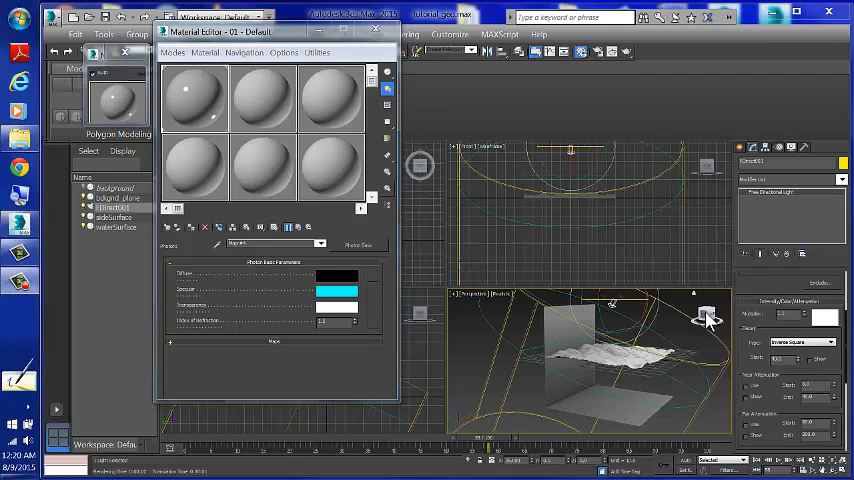
{"action": "mouse_move", "coordinate": [707, 256]}
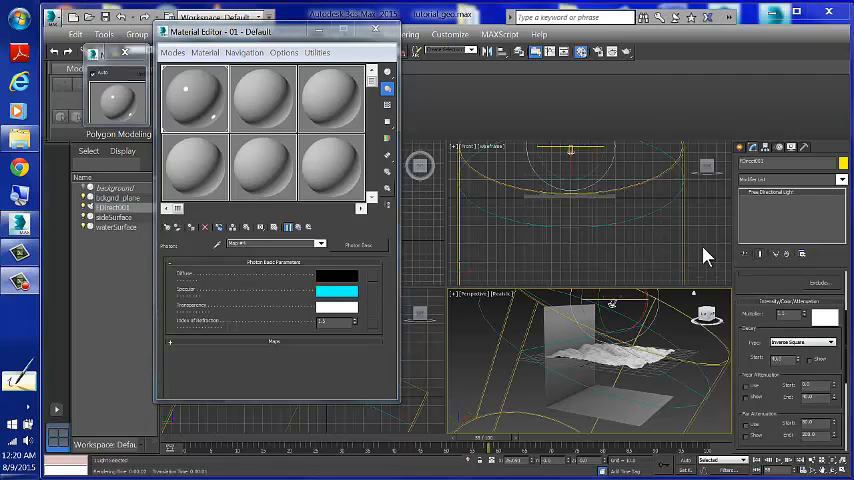
{"action": "mouse_move", "coordinate": [730, 156]}
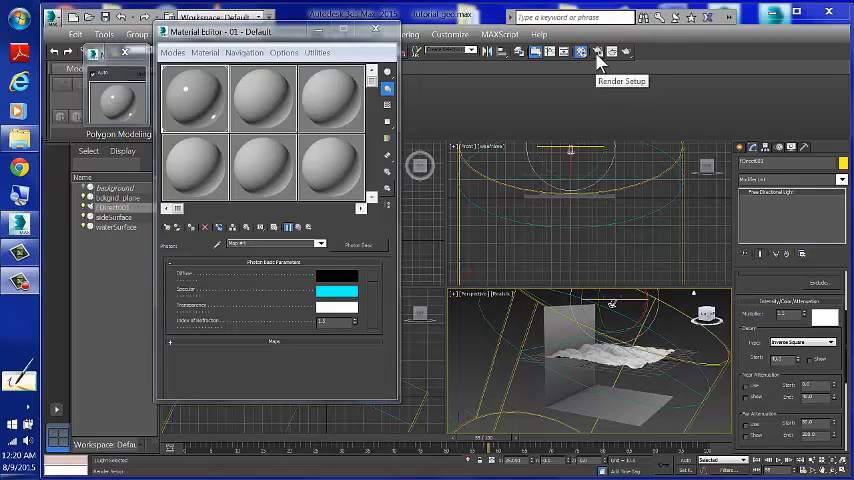
Step: Open Render Setup's Global Illumination tab and scroll to the caustics settings
{"action": "left_click", "coordinate": [597, 51]}
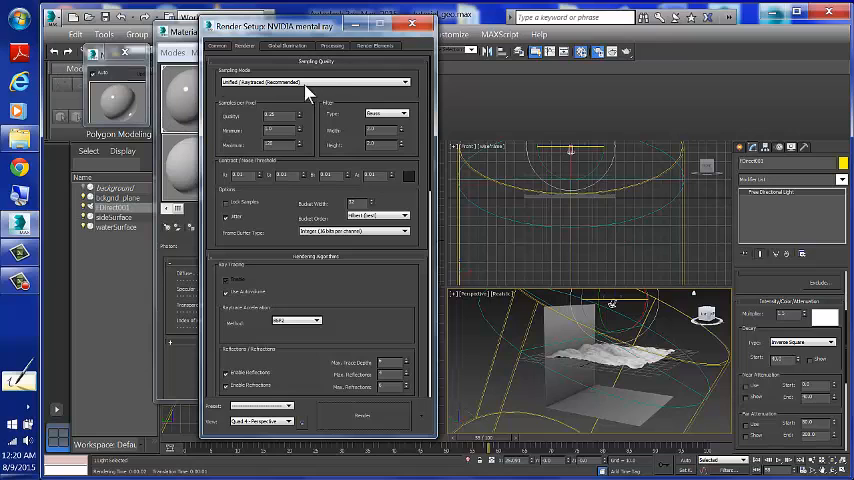
{"action": "left_click", "coordinate": [275, 46]}
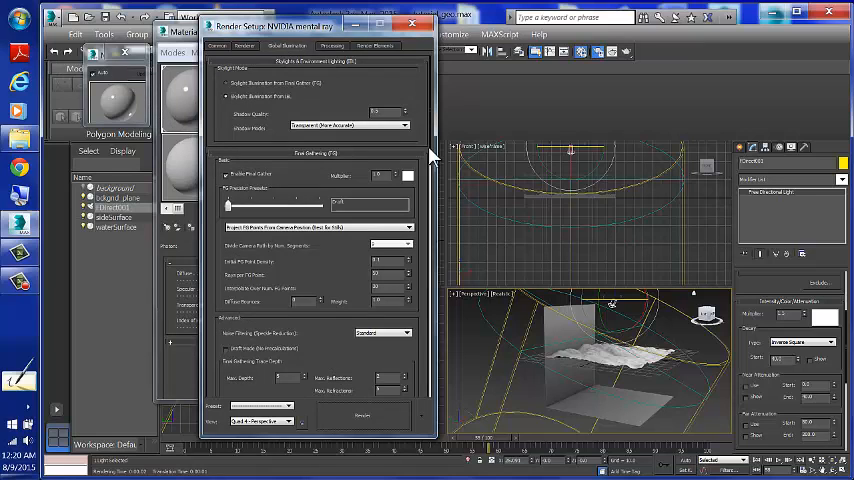
{"action": "scroll", "scroll_direction": "down", "scroll_amount": 3}
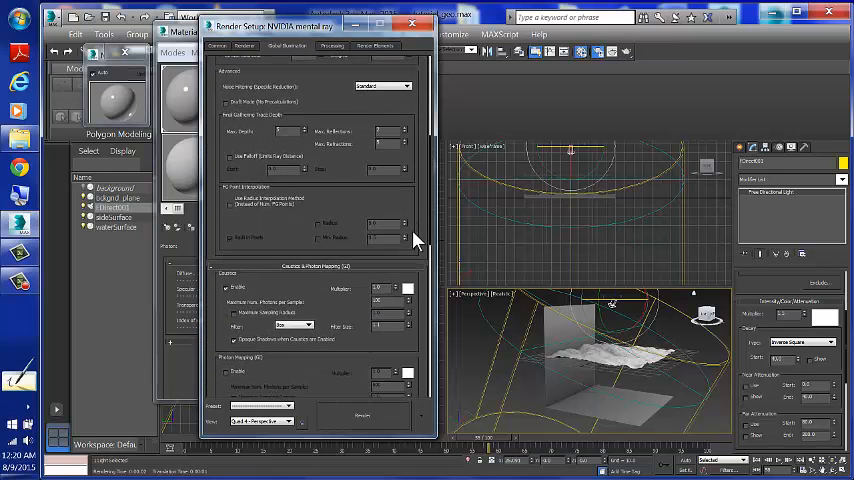
{"action": "scroll", "scroll_direction": "down", "scroll_amount": 3}
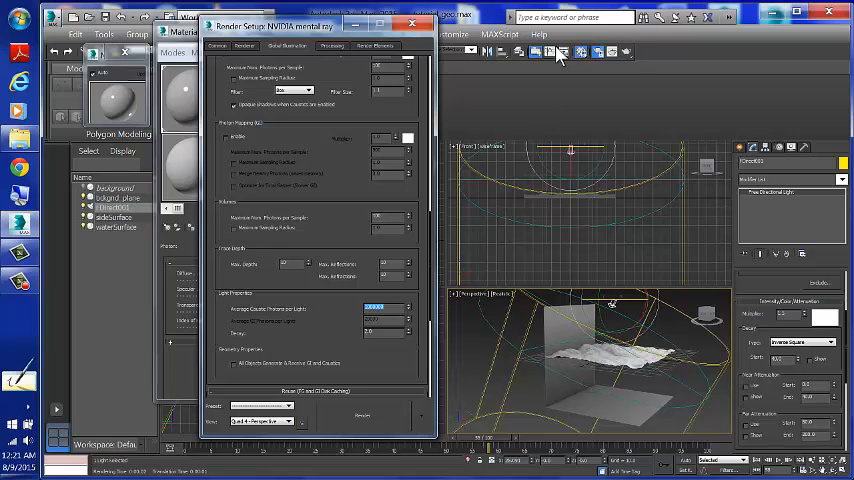
{"action": "mouse_move", "coordinate": [670, 345]}
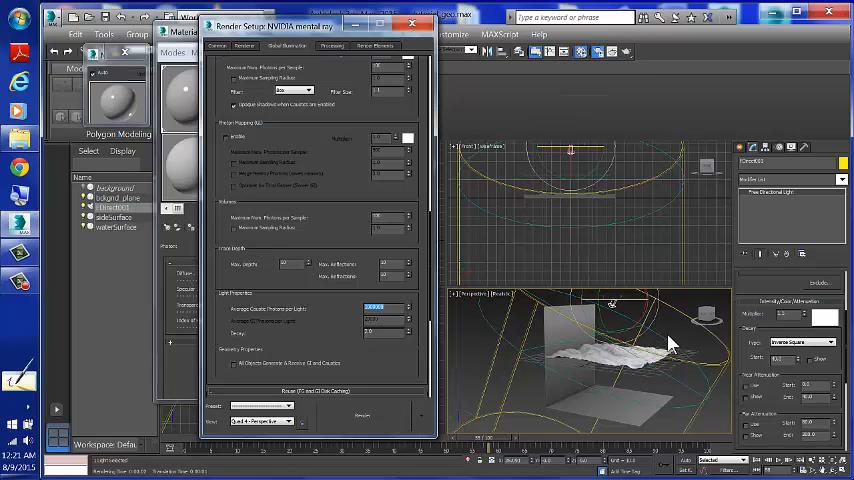
Step: Activate the Perspective view for the mental ray caustics render
{"action": "right_click", "coordinate": [670, 335]}
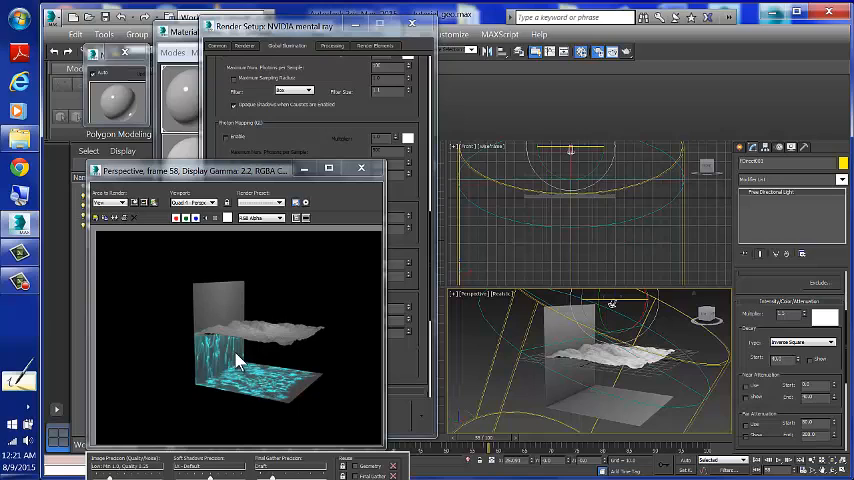
{"action": "mouse_move", "coordinate": [225, 330]}
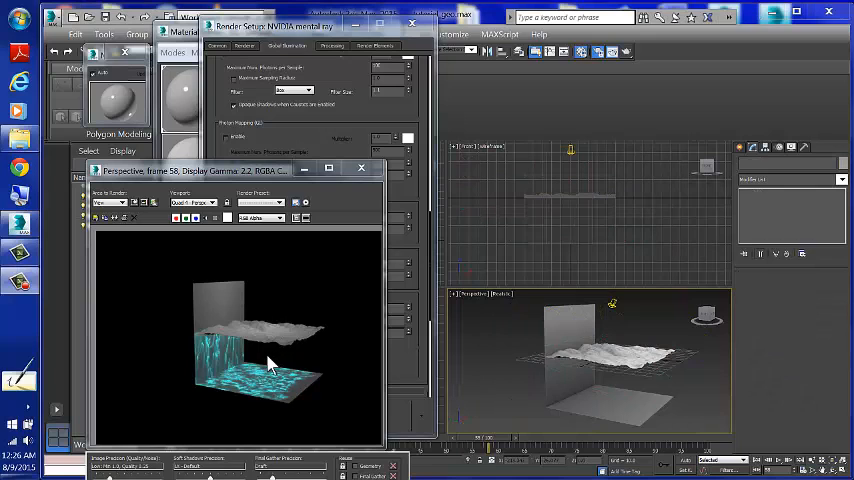
{"action": "mouse_move", "coordinate": [124, 238]}
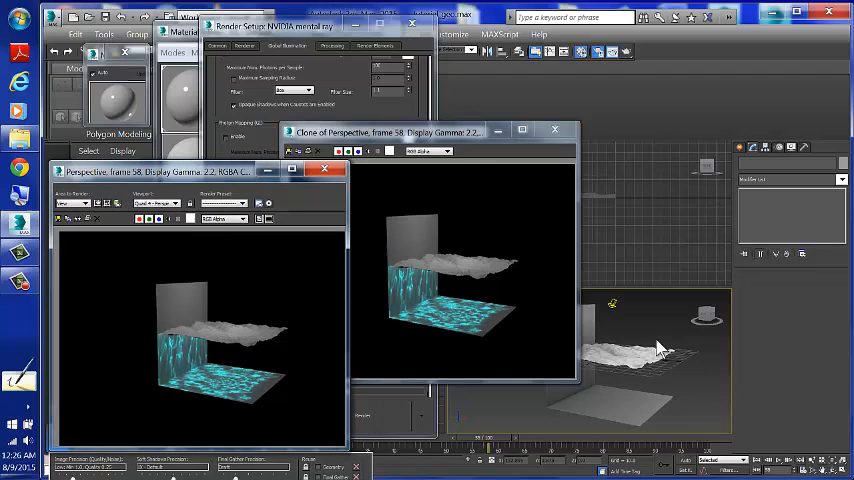
{"action": "mouse_move", "coordinate": [665, 380]}
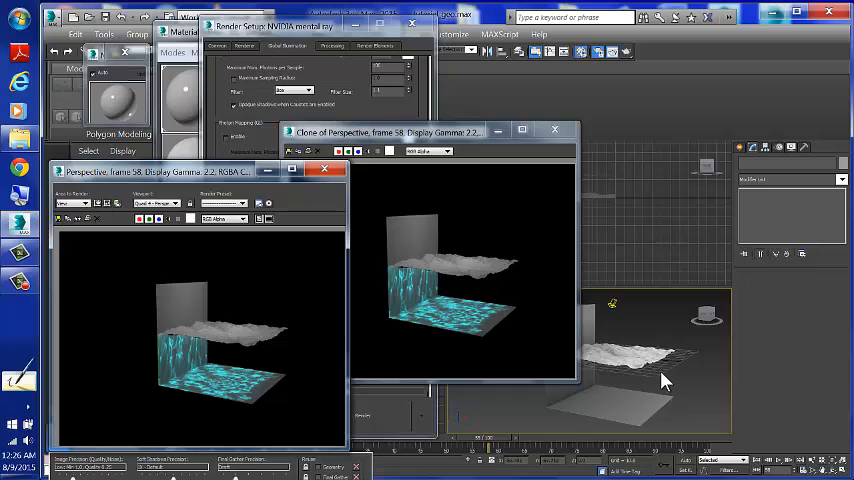
Step: Unhide all hidden objects from the viewport quad menu
{"action": "right_click", "coordinate": [665, 380]}
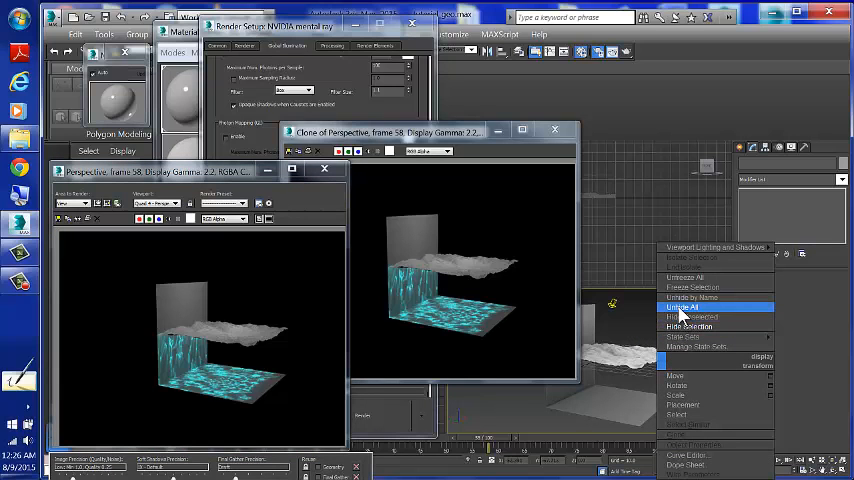
{"action": "left_click", "coordinate": [684, 306]}
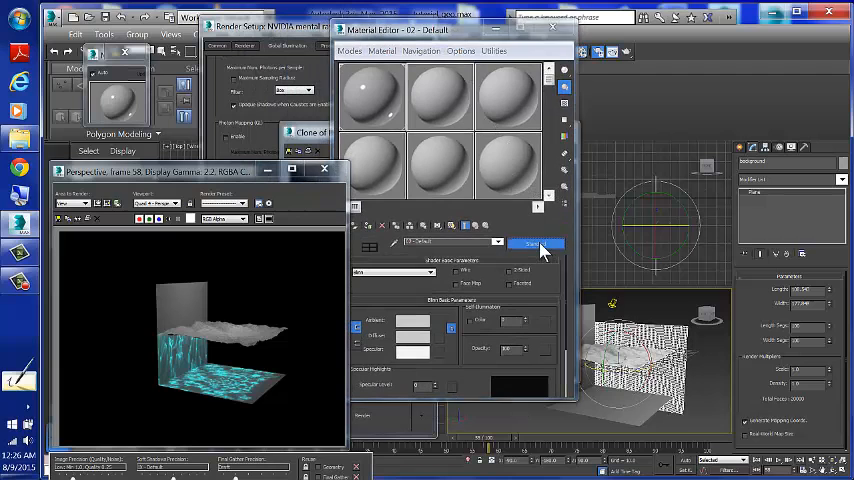
Step: Make the background plane's material Arch & Design with a black-scatter Parti Volume shader
{"action": "left_click", "coordinate": [534, 243]}
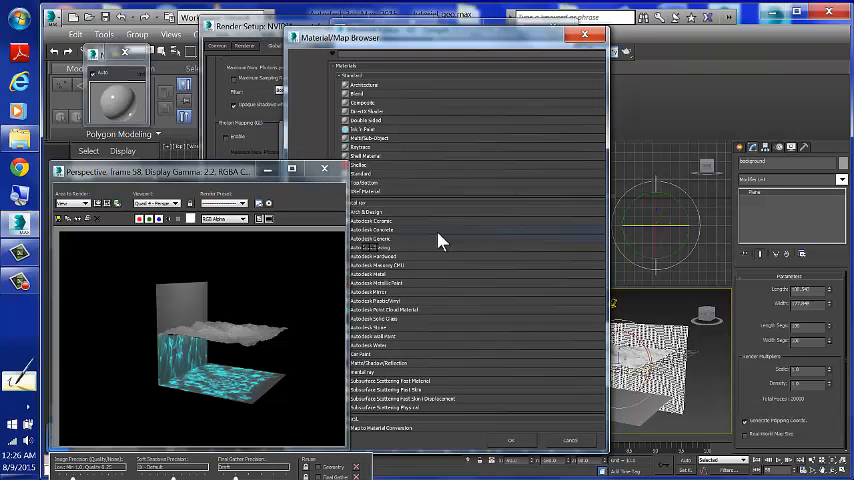
{"action": "left_click", "coordinate": [370, 212]}
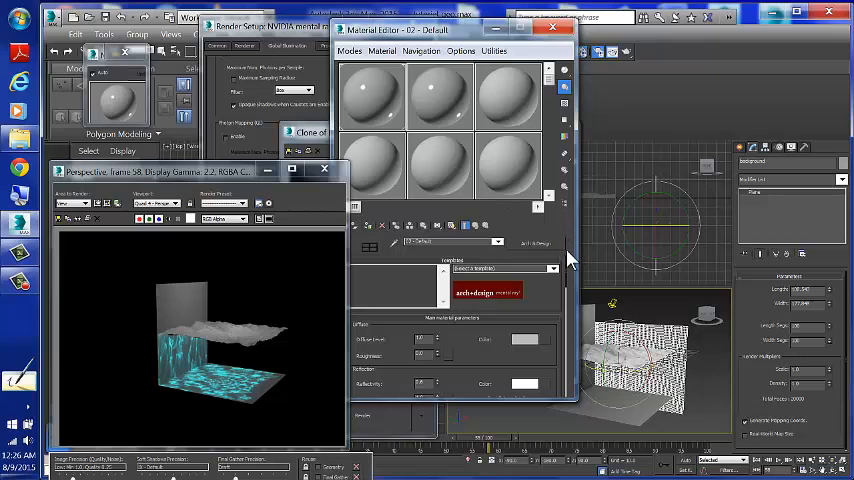
{"action": "mouse_move", "coordinate": [568, 268]}
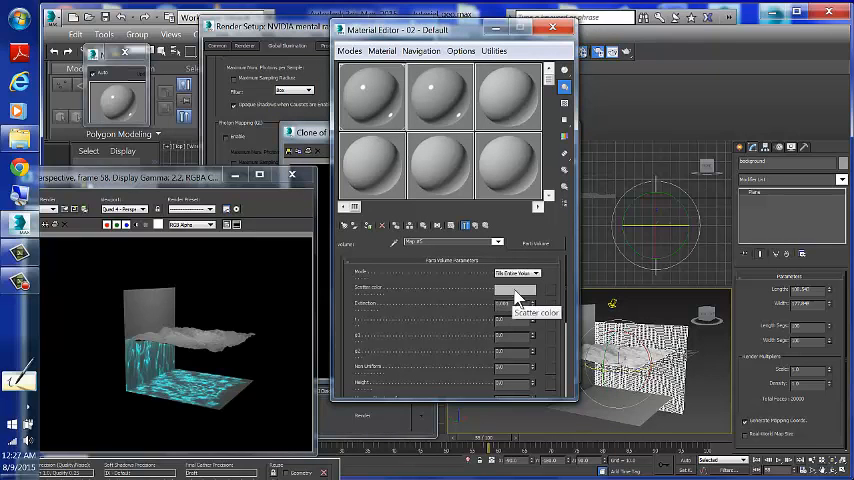
{"action": "left_click", "coordinate": [517, 290]}
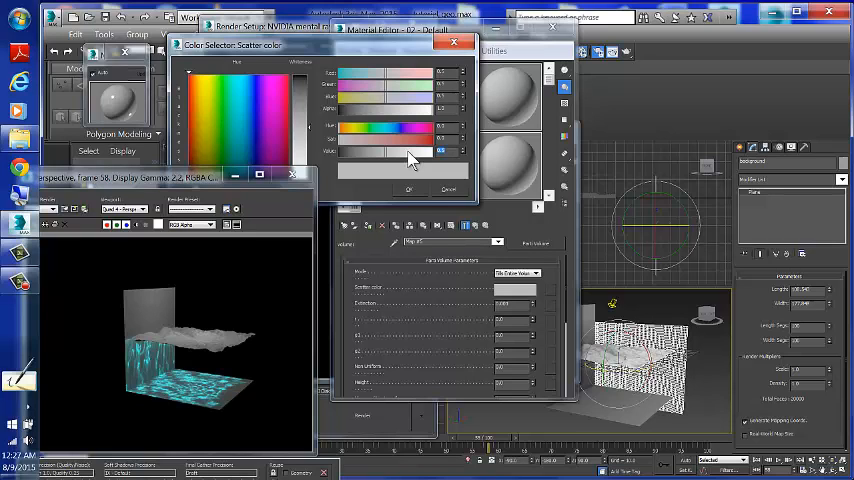
{"action": "left_click", "coordinate": [441, 150]}
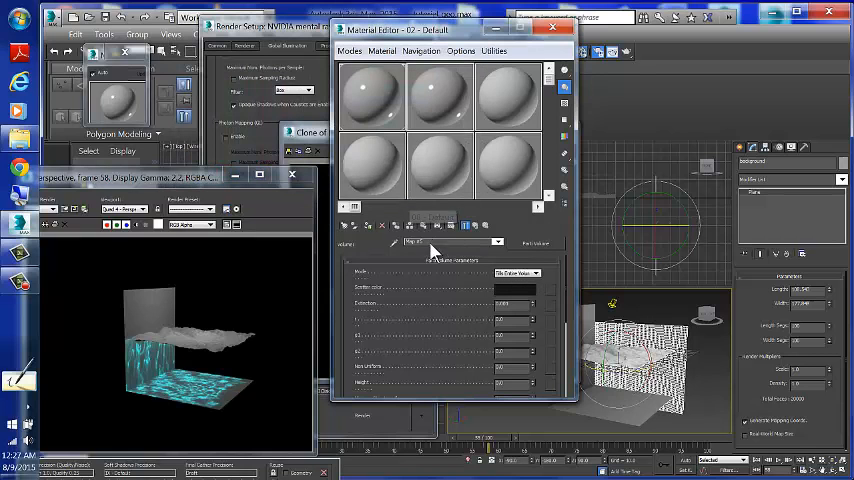
{"action": "mouse_move", "coordinate": [500, 299]}
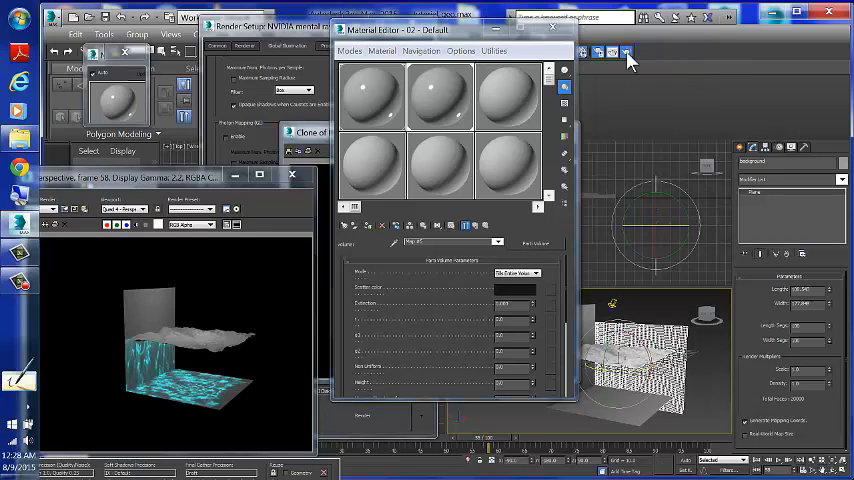
Step: Render the scene to show cyan volumetric light rays beneath the water
{"action": "left_click", "coordinate": [627, 52]}
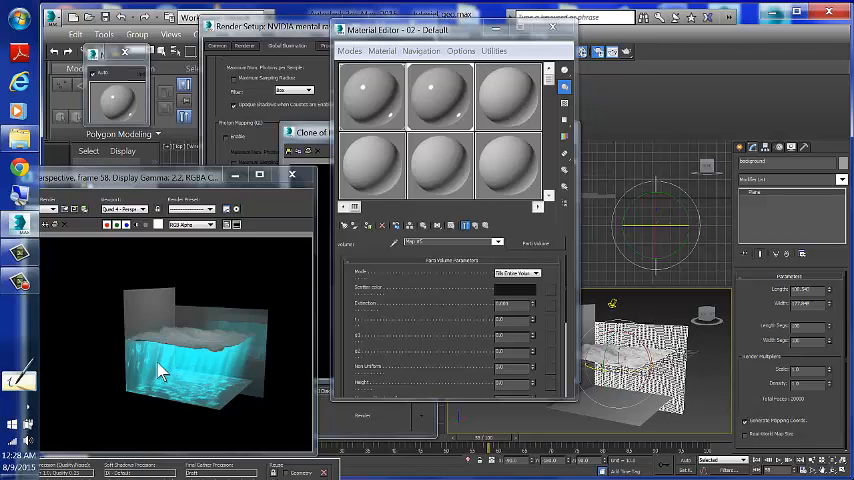
{"action": "mouse_move", "coordinate": [175, 370]}
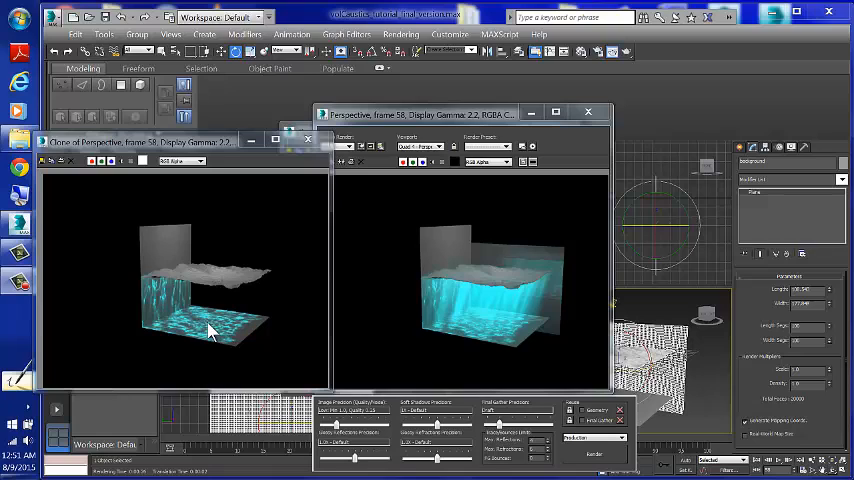
{"action": "mouse_move", "coordinate": [205, 328]}
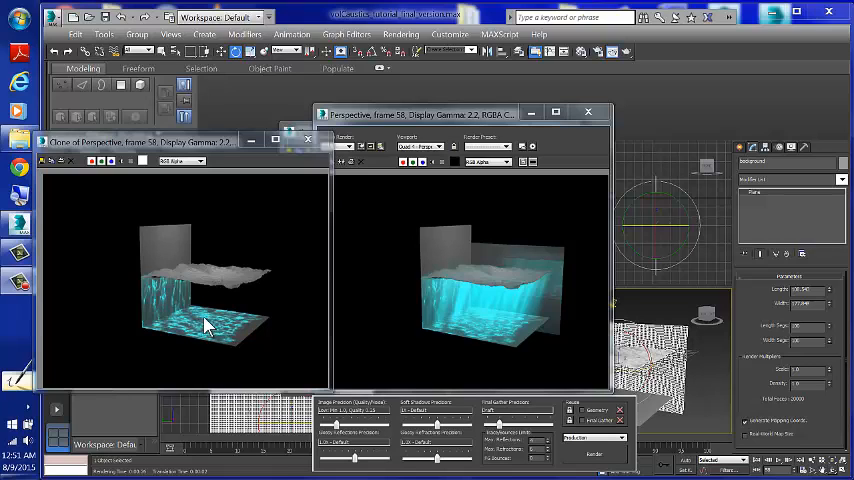
{"action": "mouse_move", "coordinate": [550, 370]}
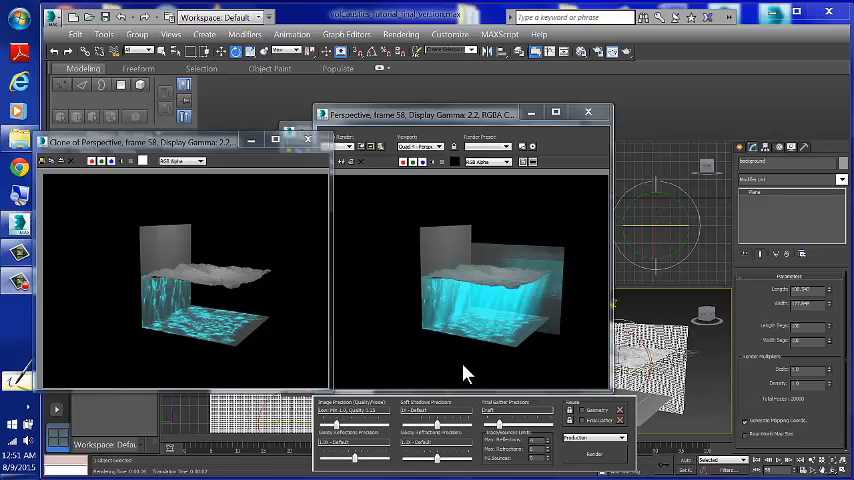
{"action": "mouse_move", "coordinate": [490, 278]}
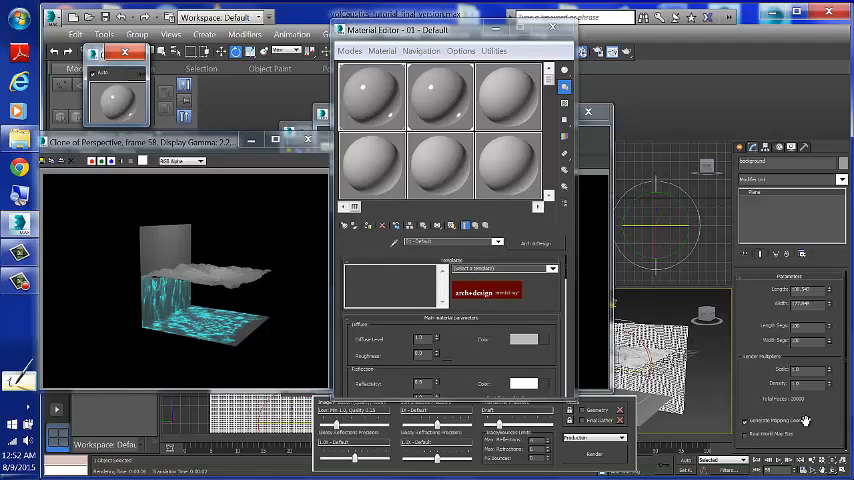
{"action": "mouse_move", "coordinate": [573, 262]}
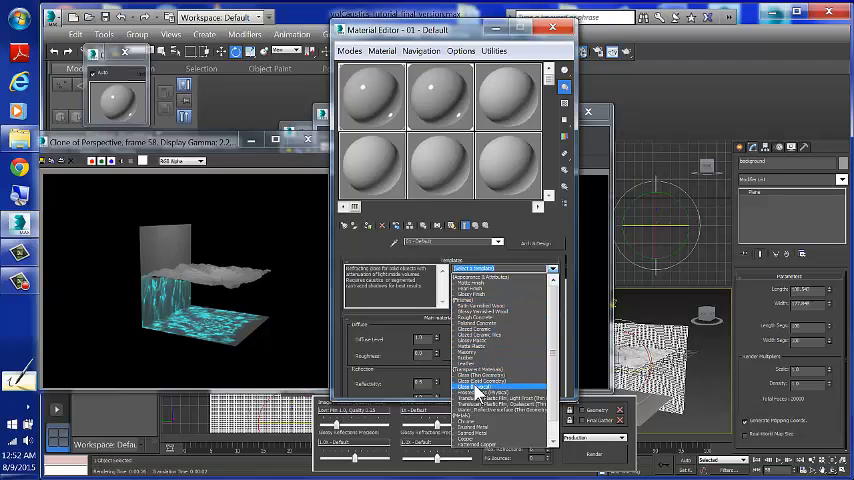
Step: Apply the Glass (Physical) template to material 01 and close the Material Editor
{"action": "left_click", "coordinate": [476, 388]}
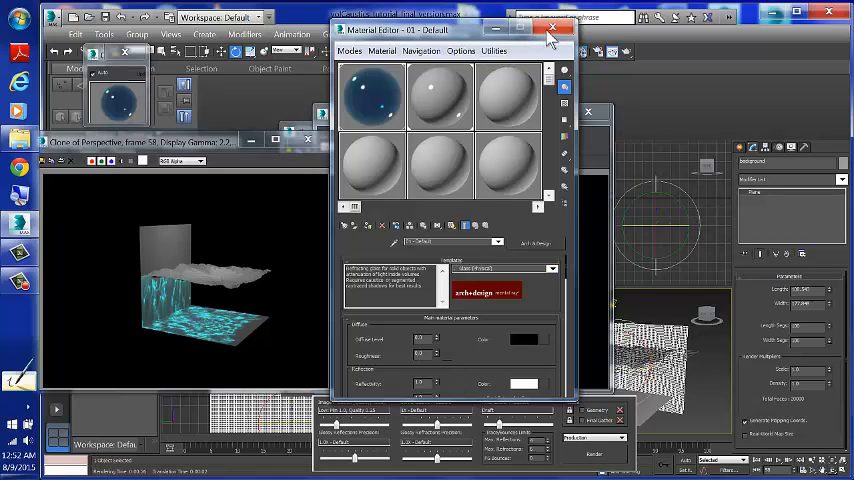
{"action": "left_click", "coordinate": [551, 28]}
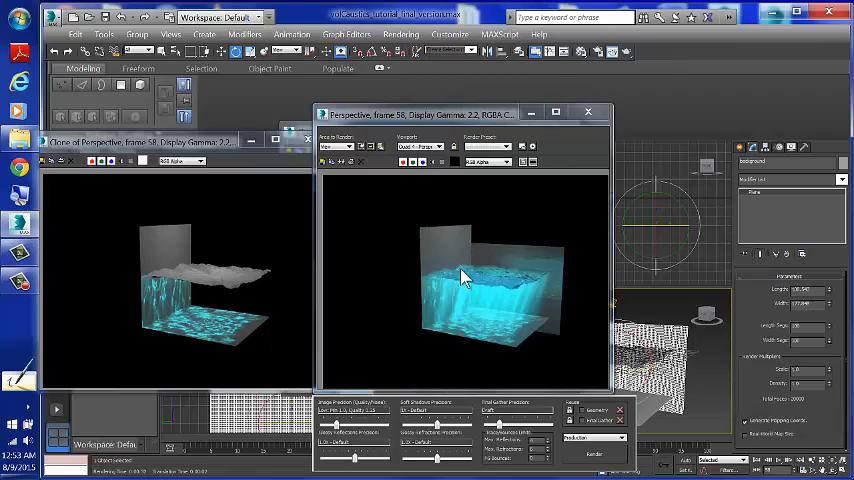
{"action": "mouse_move", "coordinate": [483, 288]}
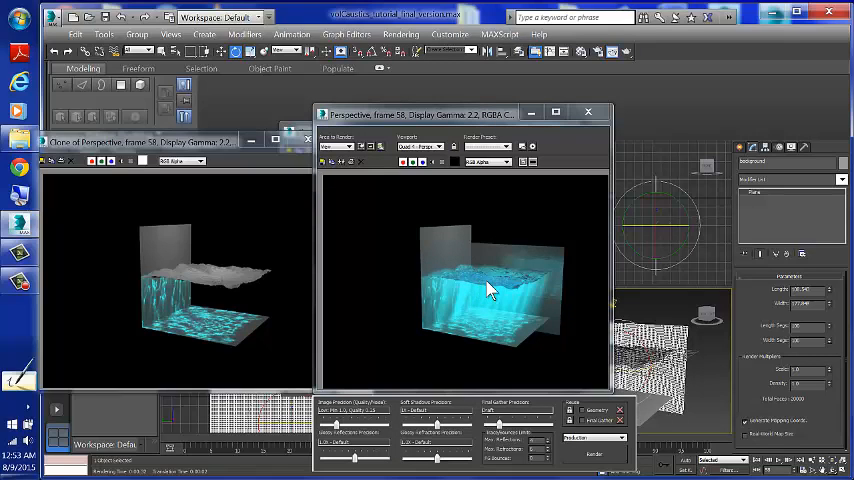
{"action": "mouse_move", "coordinate": [482, 287]}
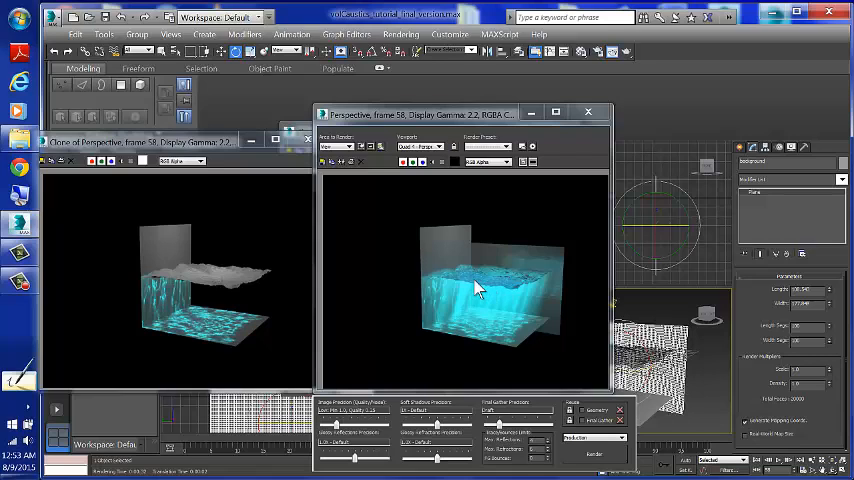
{"action": "mouse_move", "coordinate": [510, 287]}
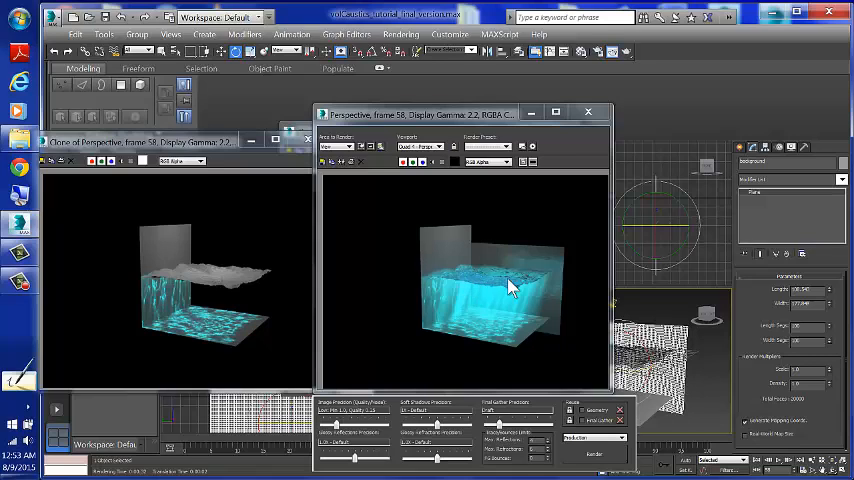
{"action": "mouse_move", "coordinate": [483, 285]}
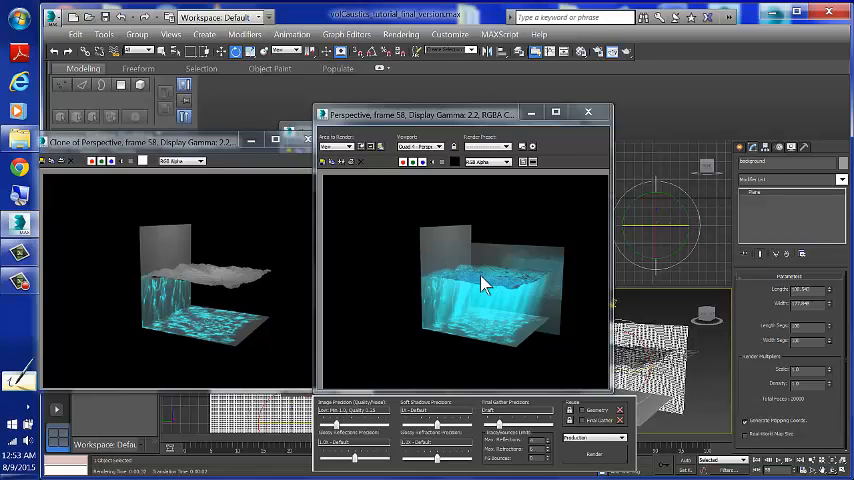
{"action": "mouse_move", "coordinate": [497, 317]}
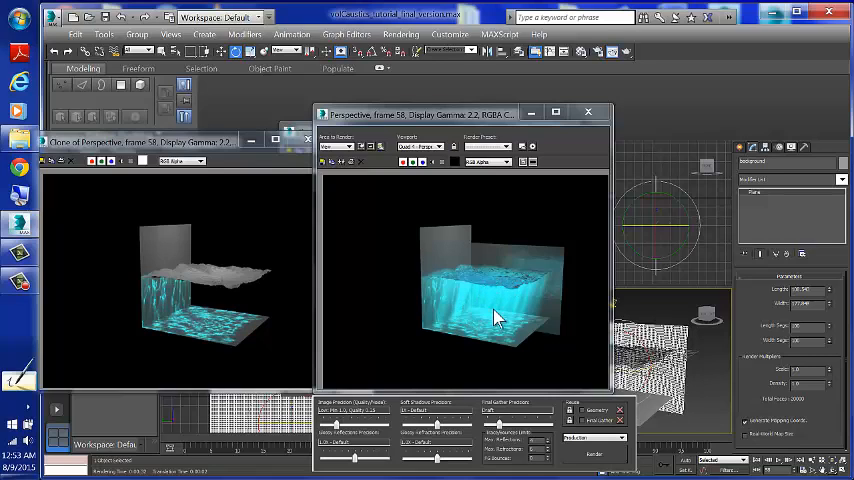